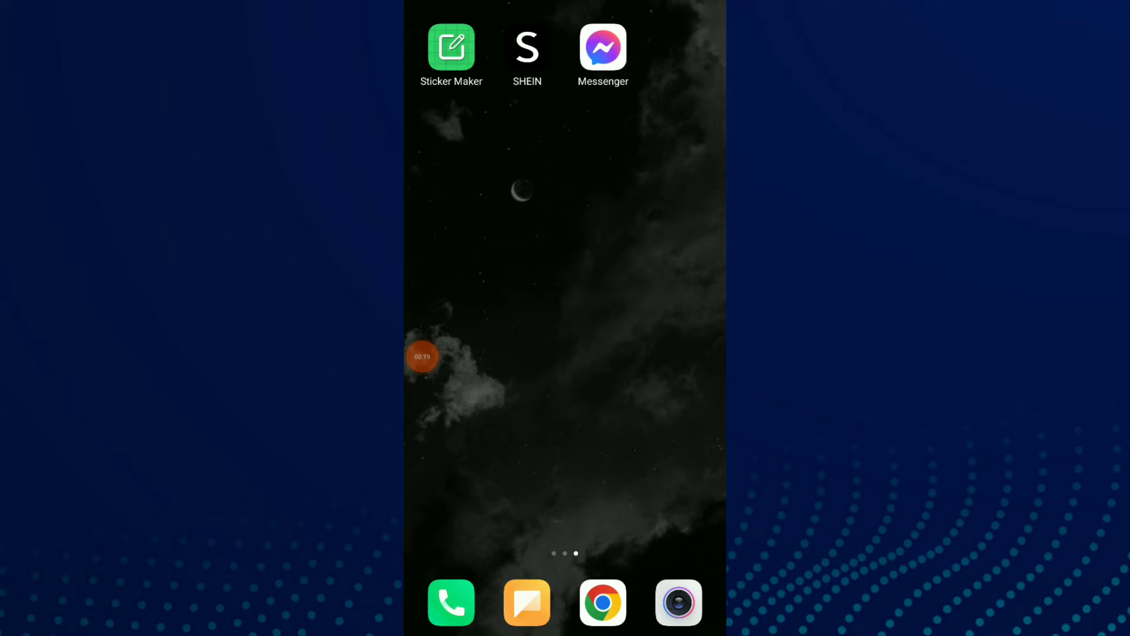
Step: Launch Messenger from the home screen and bring up the profile settings menu
{"action": "left_click", "coordinate": [603, 47]}
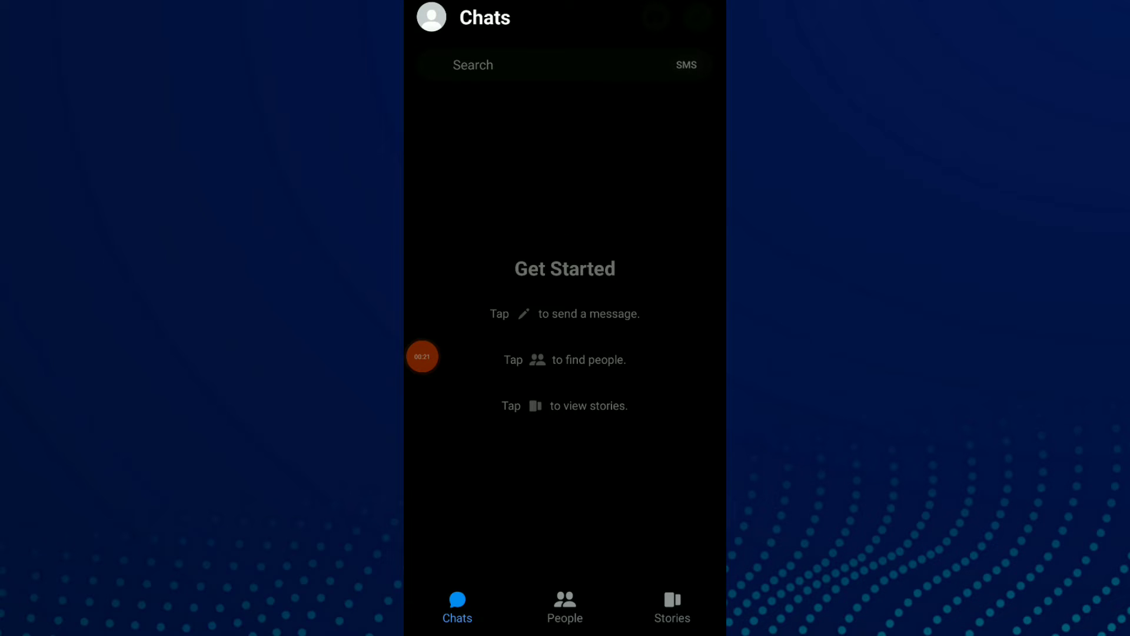
{"action": "left_click", "coordinate": [431, 17]}
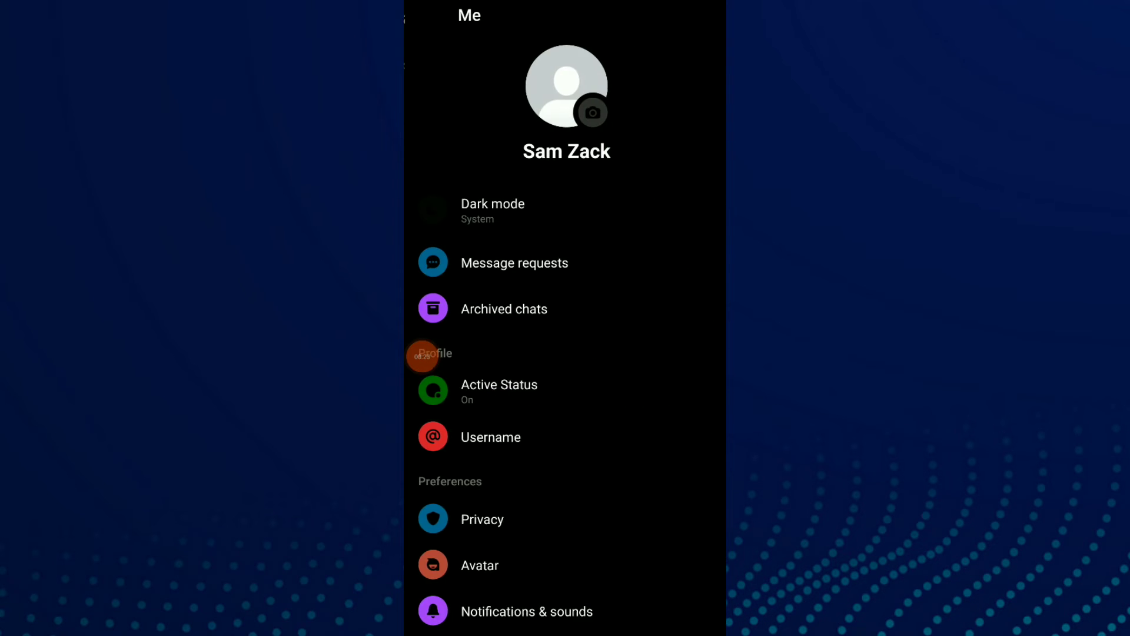
Step: Scroll down the Me menu to reach the Help option for the Messenger Help Centre
{"action": "scroll", "scroll_direction": "down", "scroll_amount": 3}
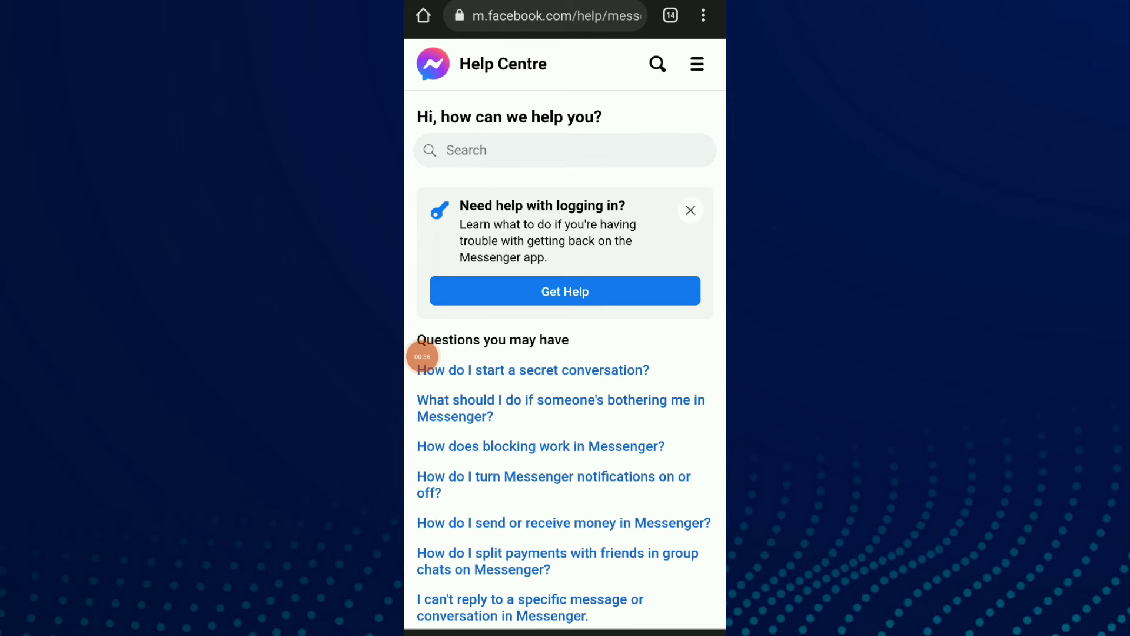
{"action": "scroll", "scroll_direction": "down", "scroll_amount": 3}
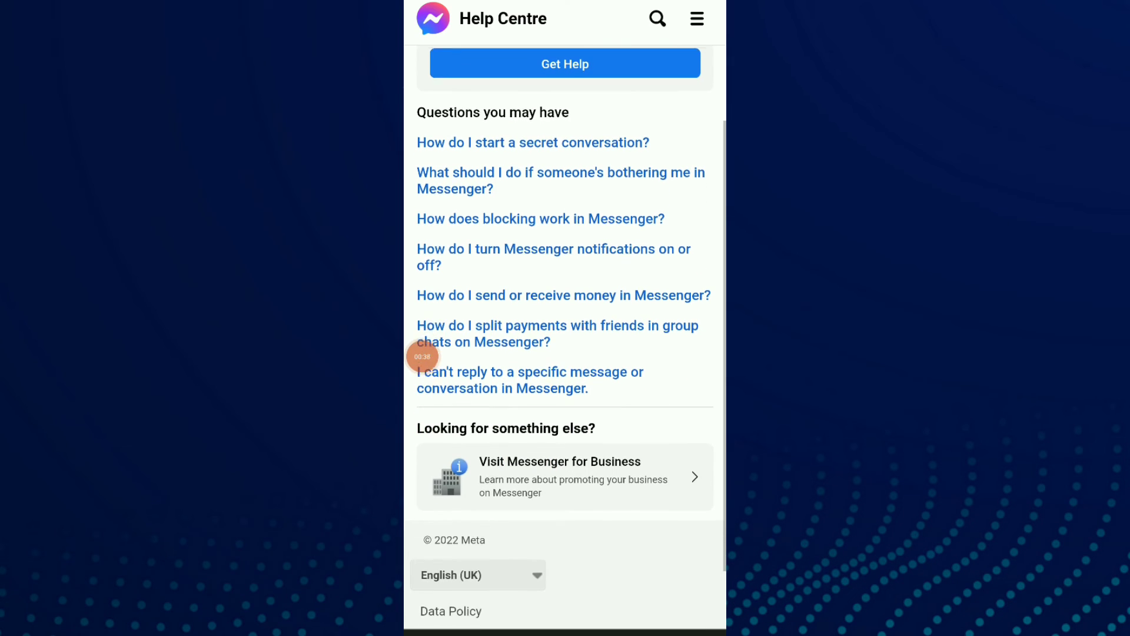